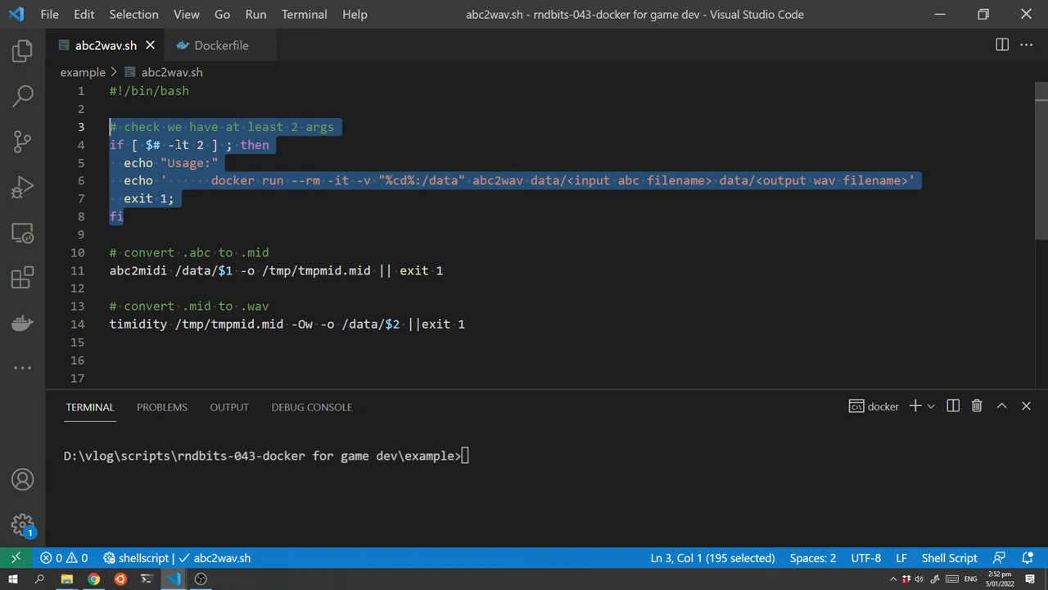
mouse_move(213, 65)
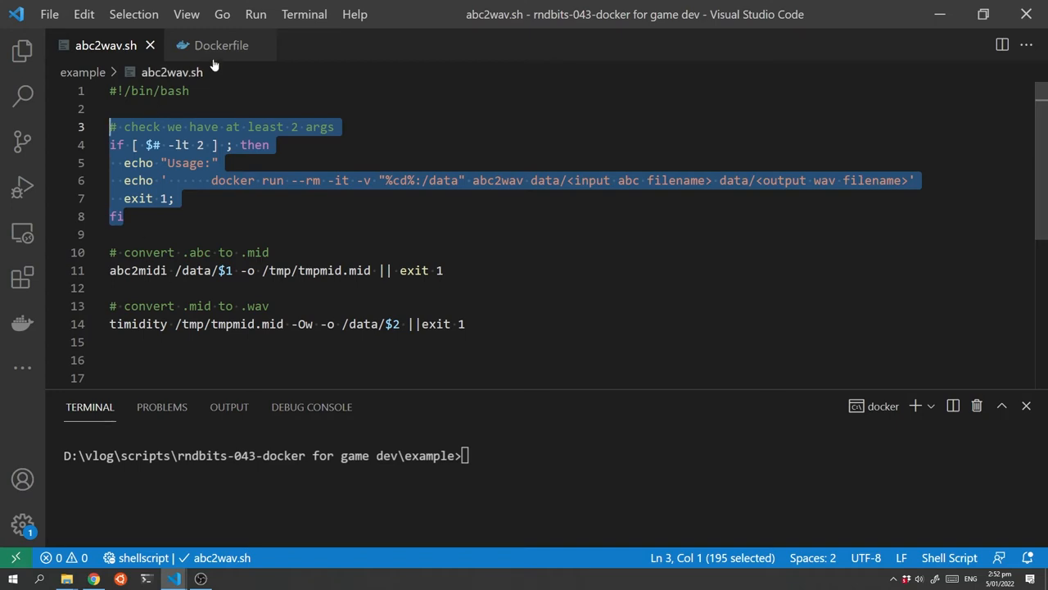
- Switch to the Dockerfile to review its abcmidi and timidity install line
click(222, 45)
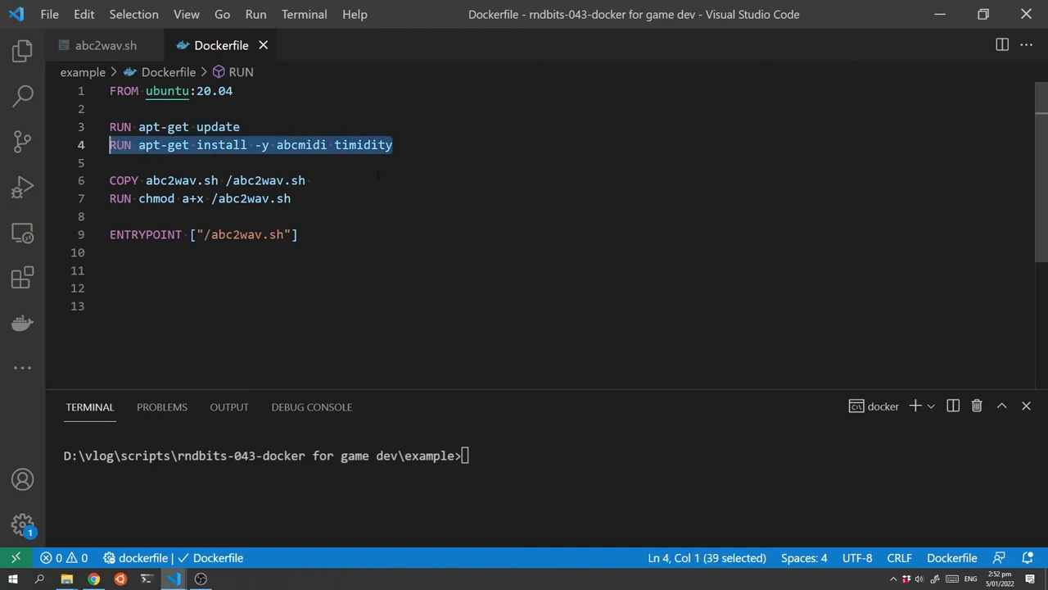
click(367, 145)
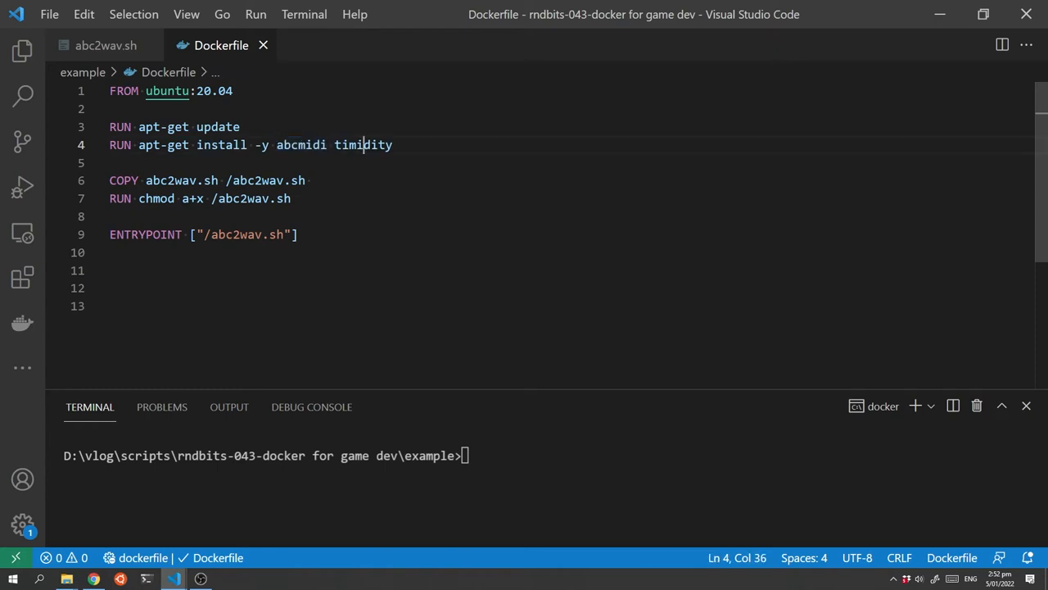
click(104, 45)
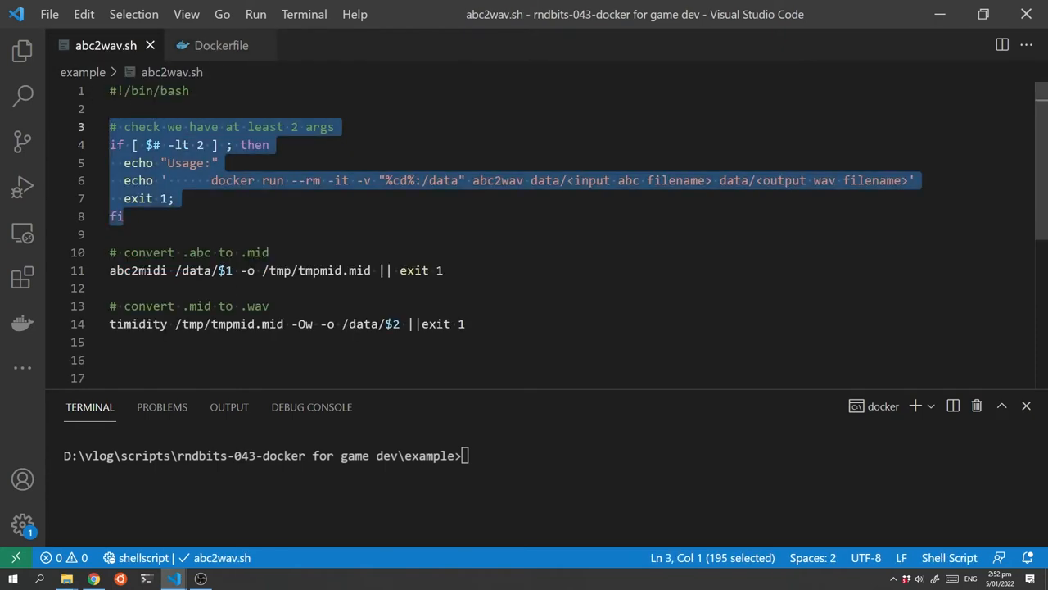
click(131, 323)
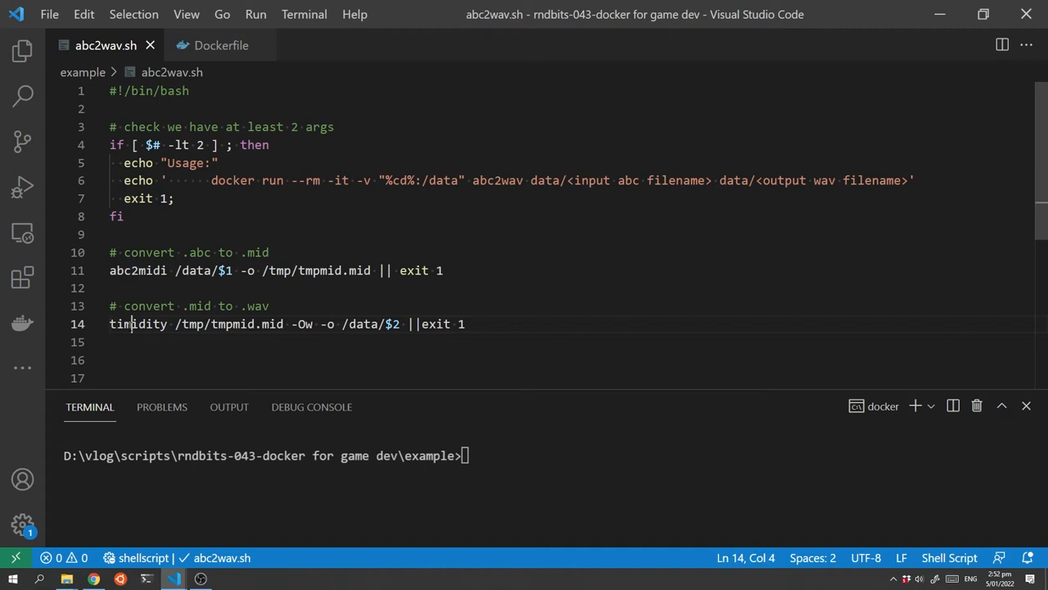
click(221, 45)
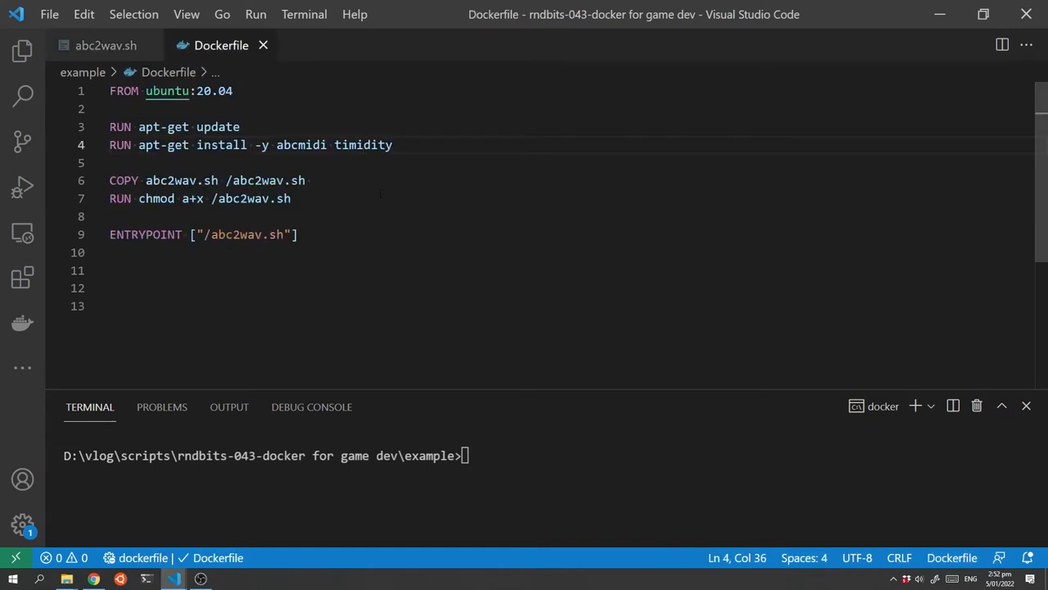
triple_click(205, 180)
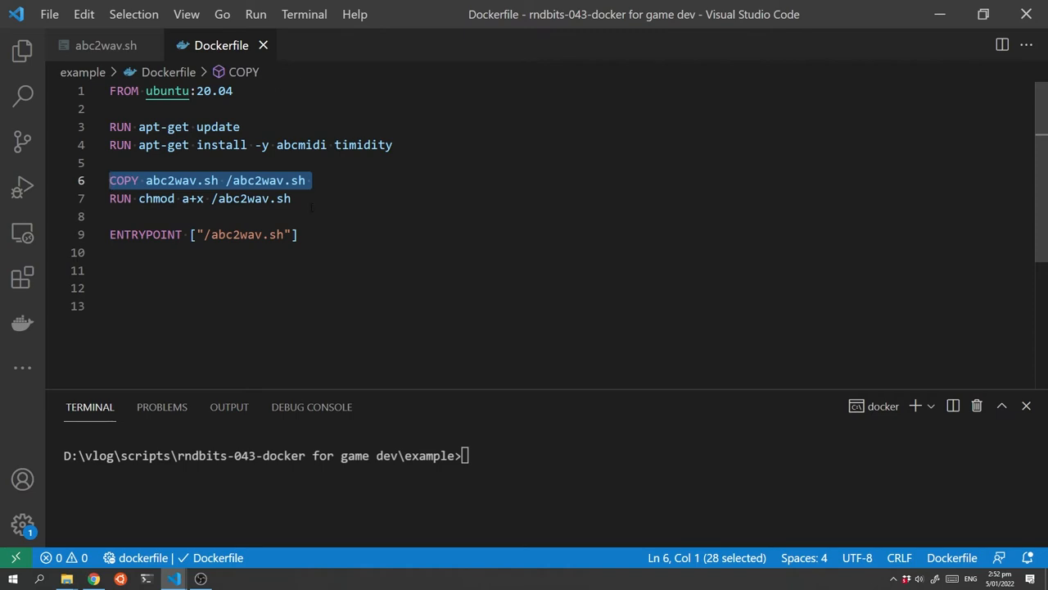
click(106, 198)
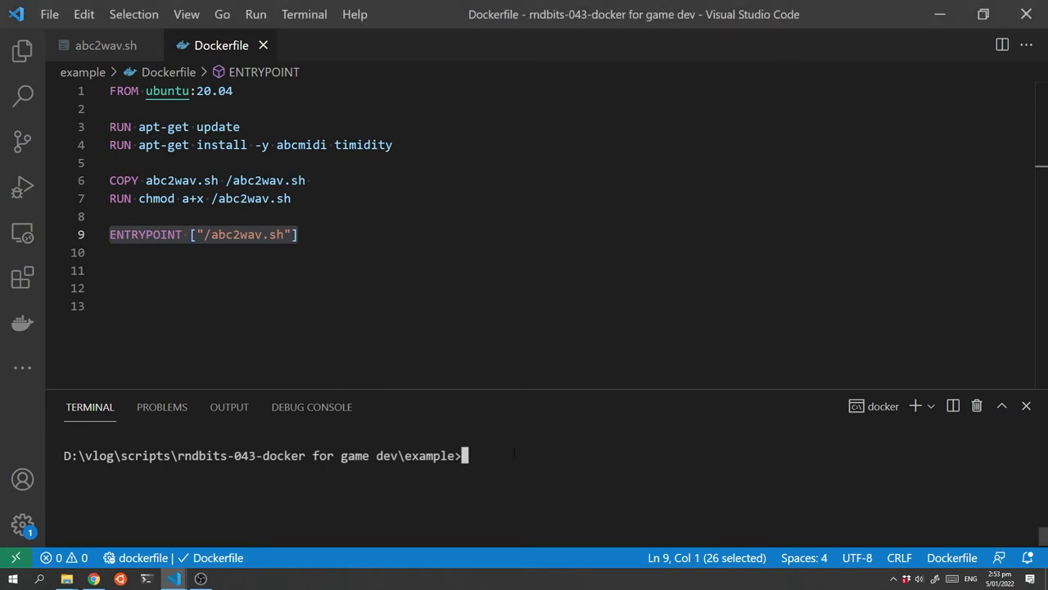
- Build the rabidgremlin/abc2wav image, then enter the docker run command converting example.abc to example.wav
text(docker build -t rabidgremlin/abc2wav .)
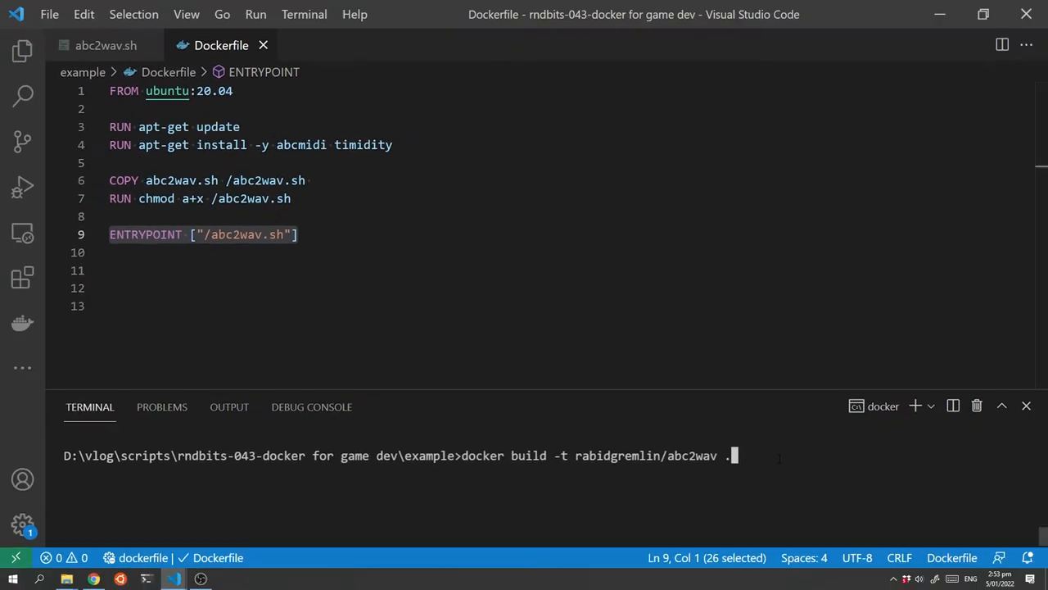
key(Return)
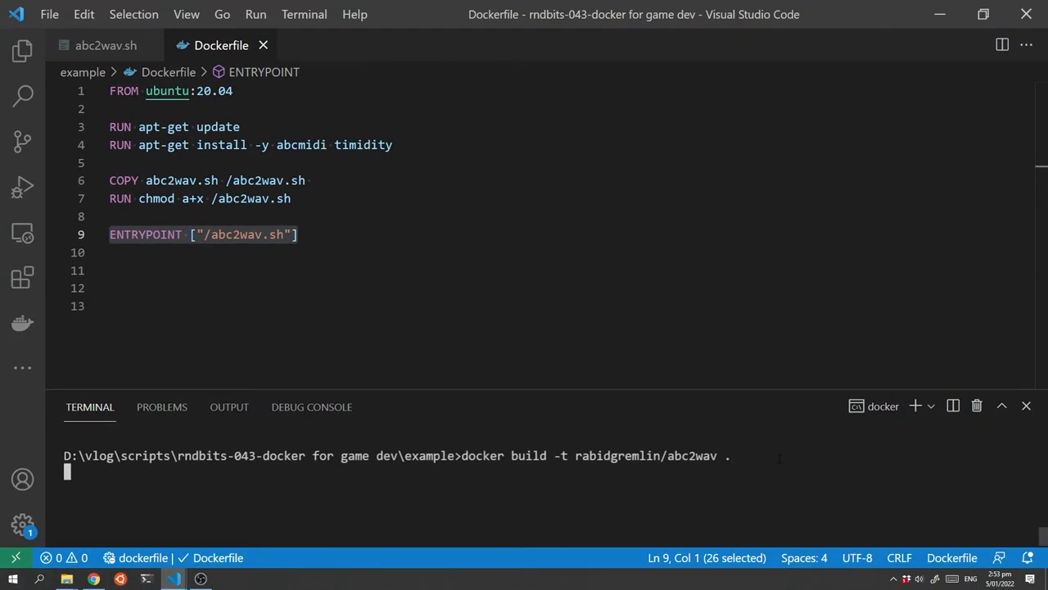
key(Return)
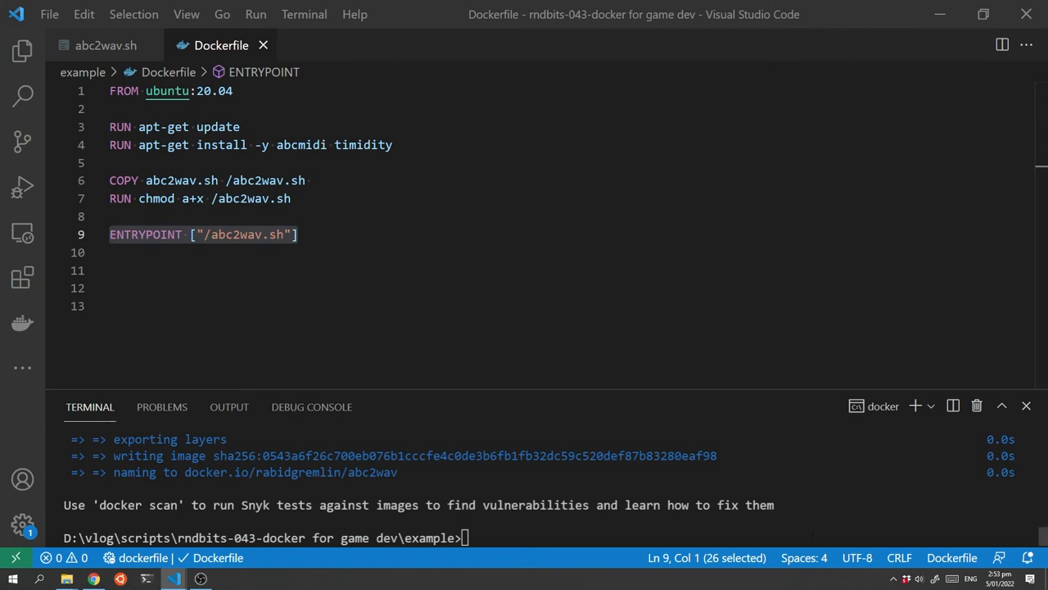
text(docker run --rm -v "%cd%:/data" rabidgremlin/abc2wav example.abc example.wav)
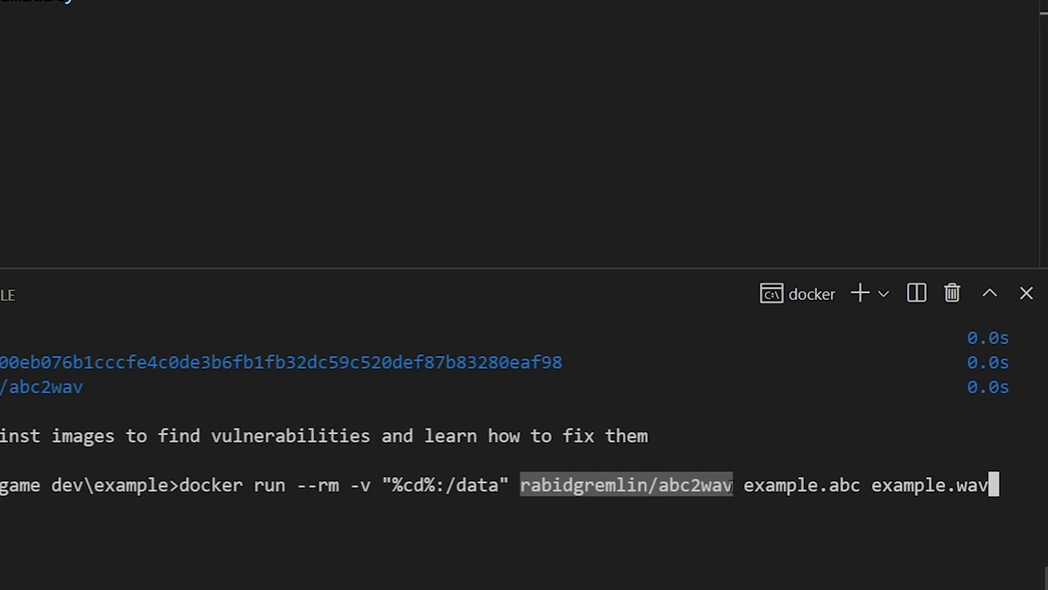
- Highlight rabidgremlin/abc2wav and example.wav in the run command, then reveal the project files
double_click(774, 484)
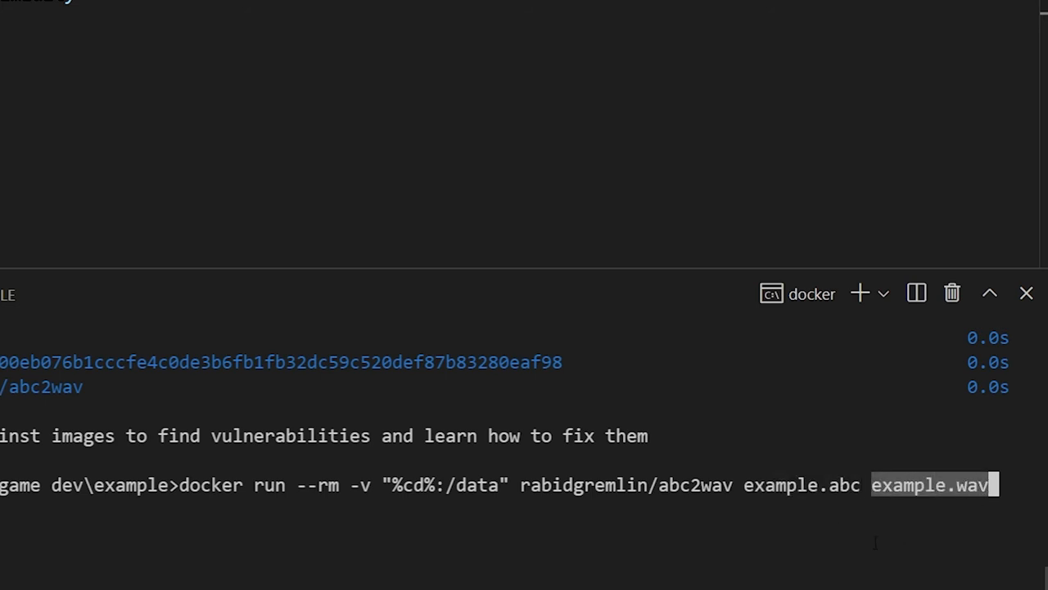
double_click(363, 484)
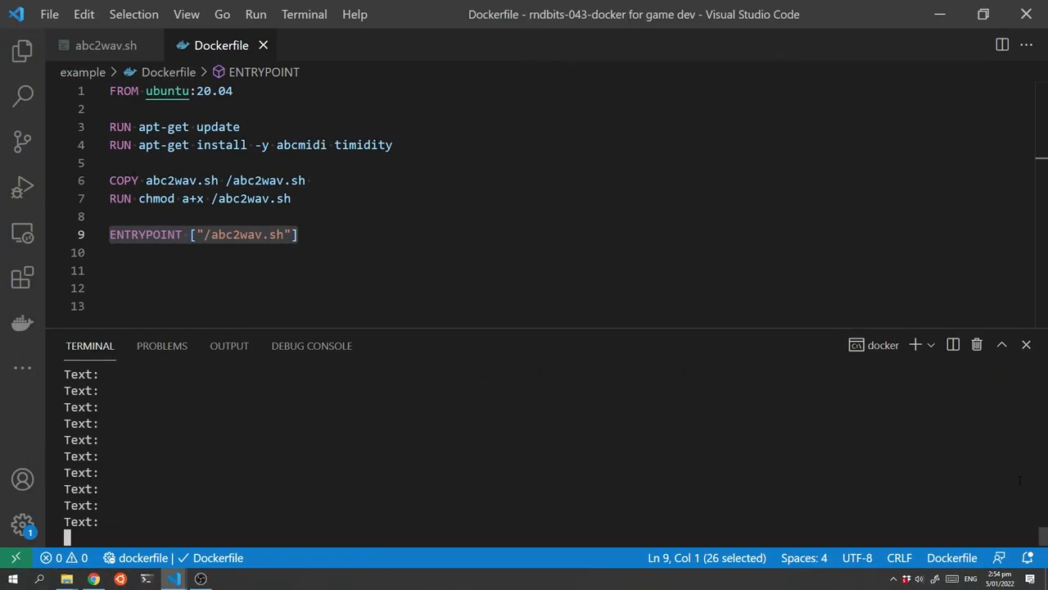
mouse_move(536, 436)
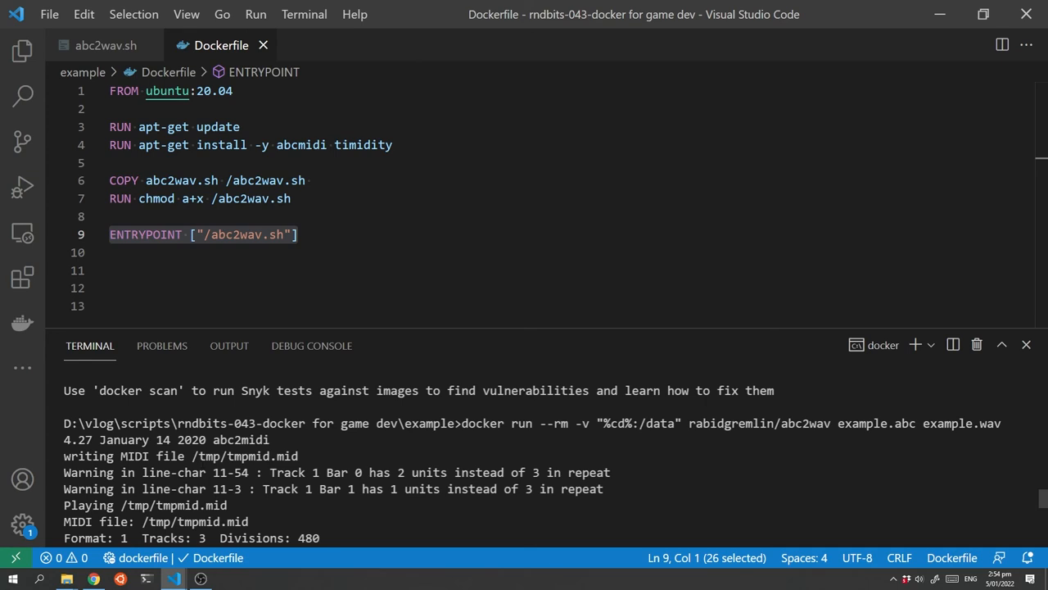
scroll(down, 3)
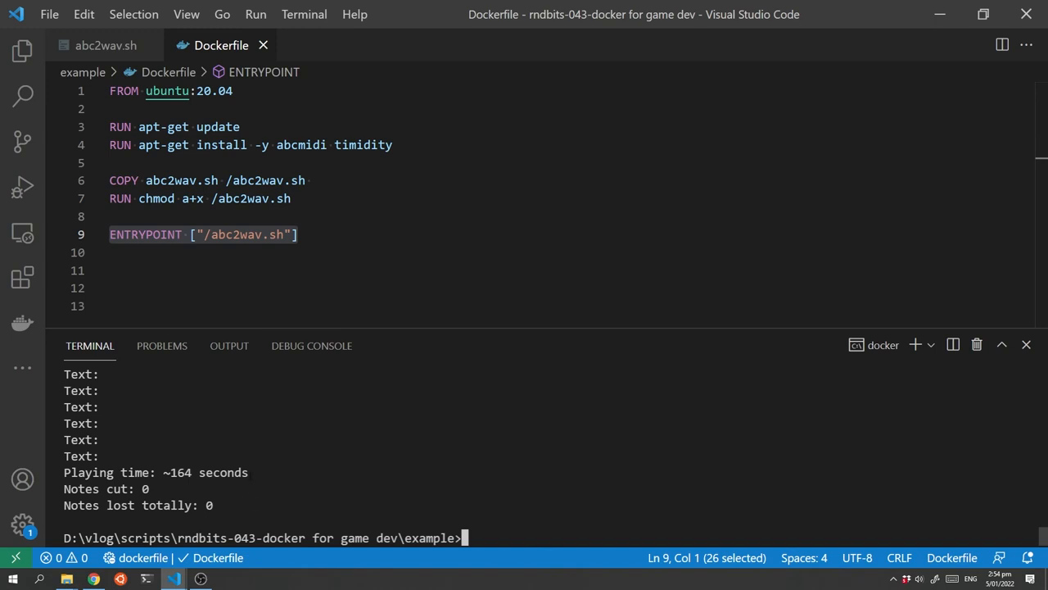
click(22, 51)
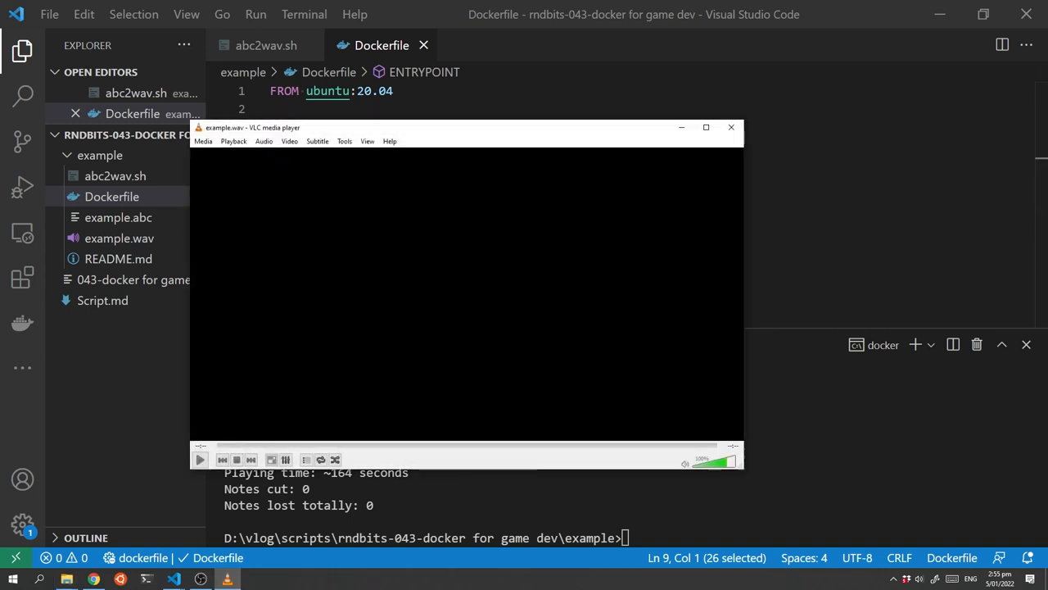
- Start example.wav playback in VLC and pause it about nine seconds in
click(201, 459)
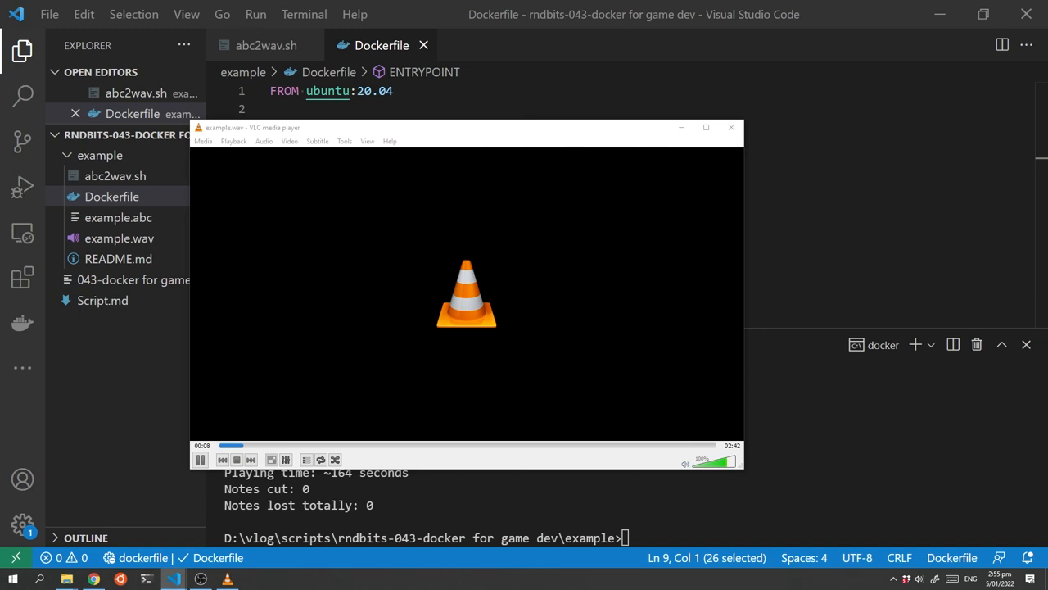
click(201, 459)
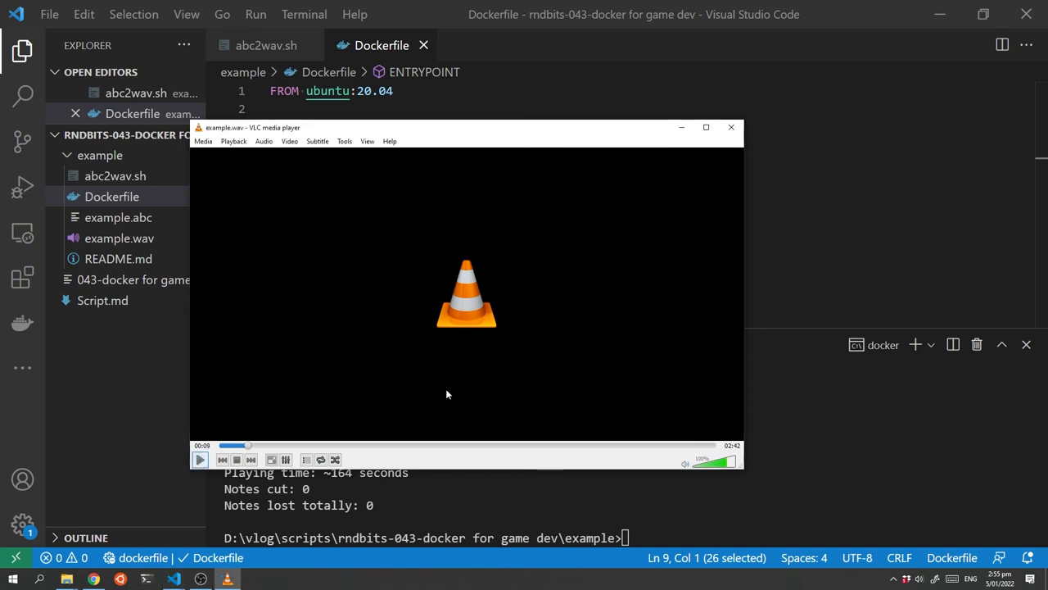